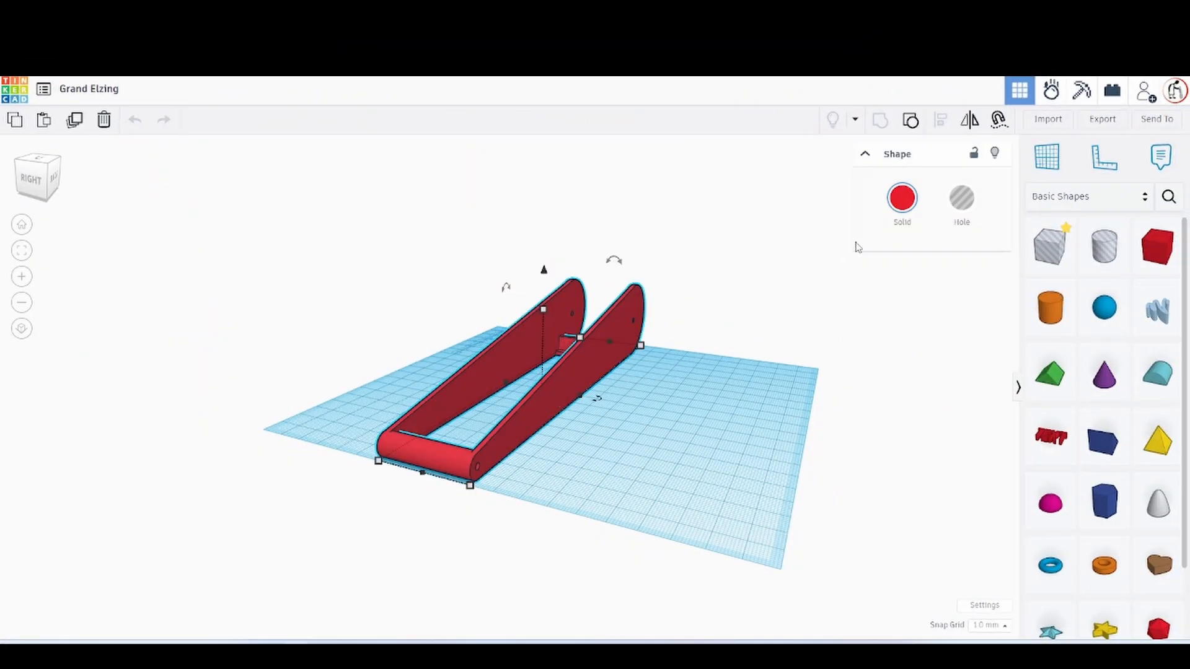
Step: Convert the red chassis to a transparent Hole shape, revealing its crossbars and axle holes
left_click(962, 197)
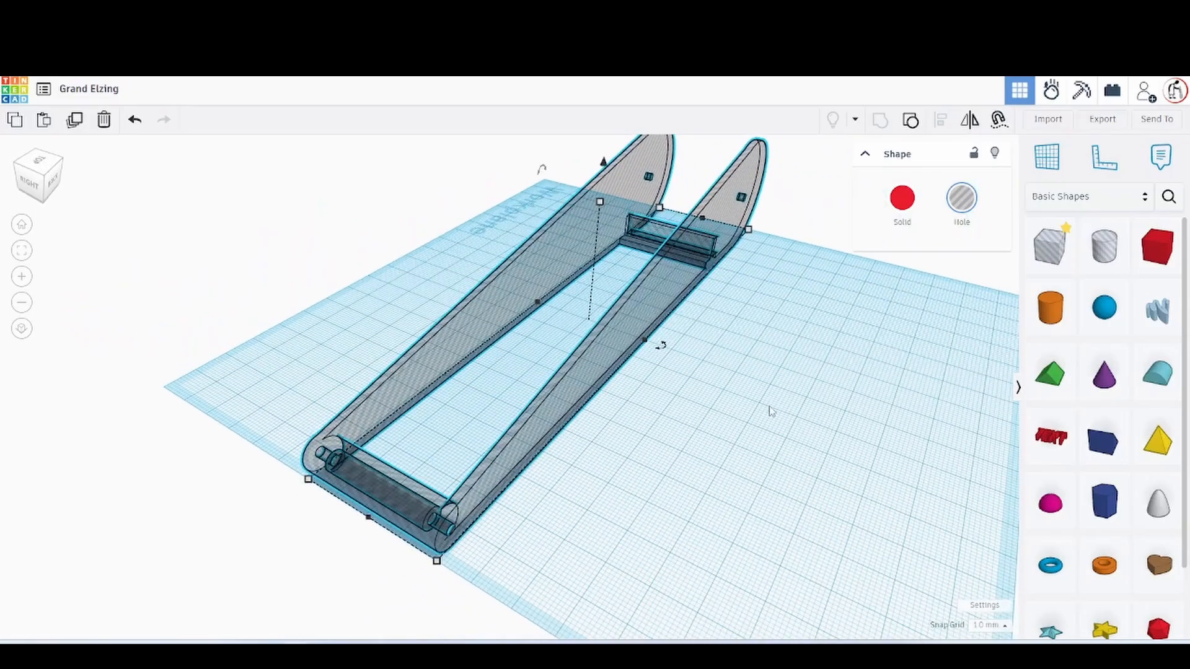
scroll("up", 3)
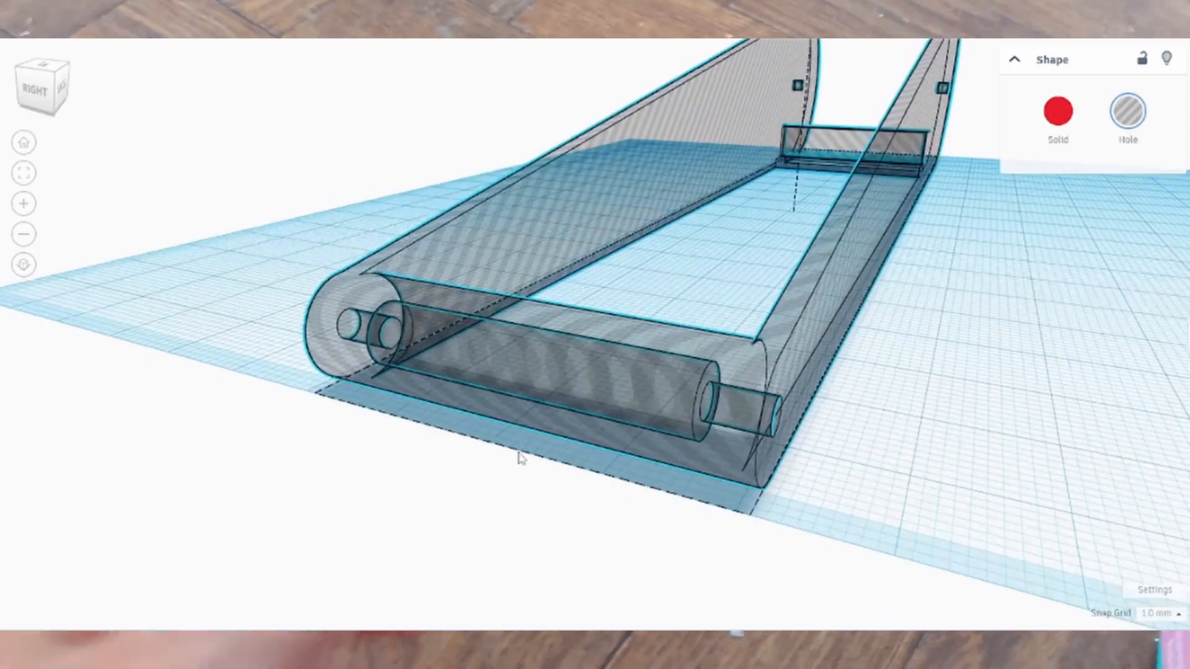